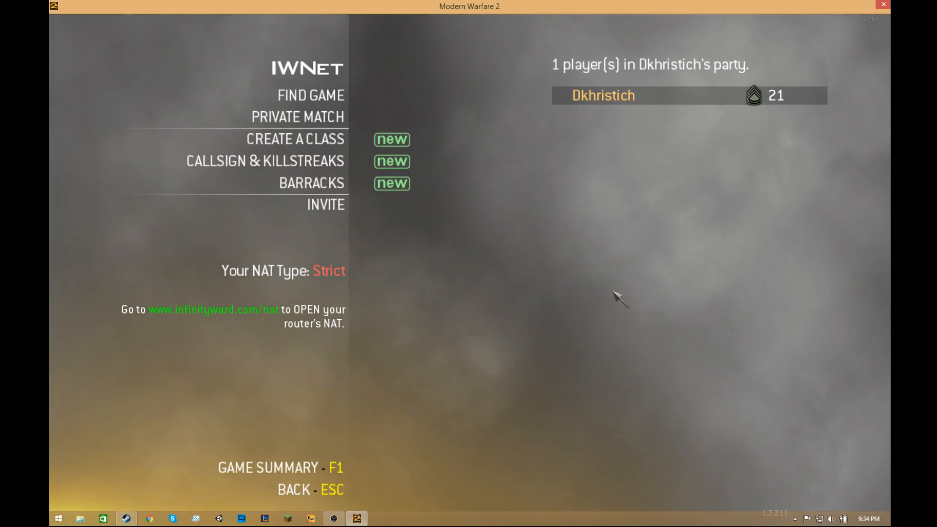
pyautogui.moveTo(615, 158)
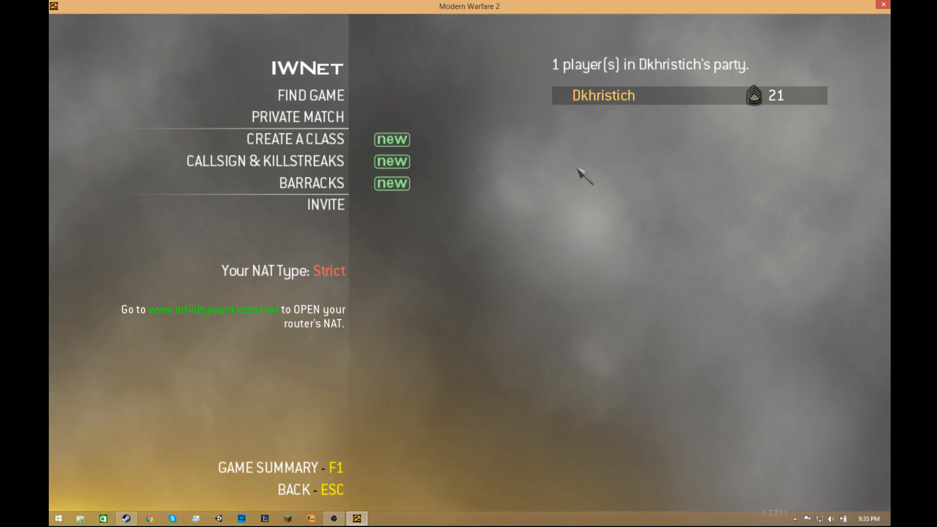
# Bring up the Steam overlay over the Modern Warfare 2 menu with Shift+Tab
pyautogui.press('shift+tab')
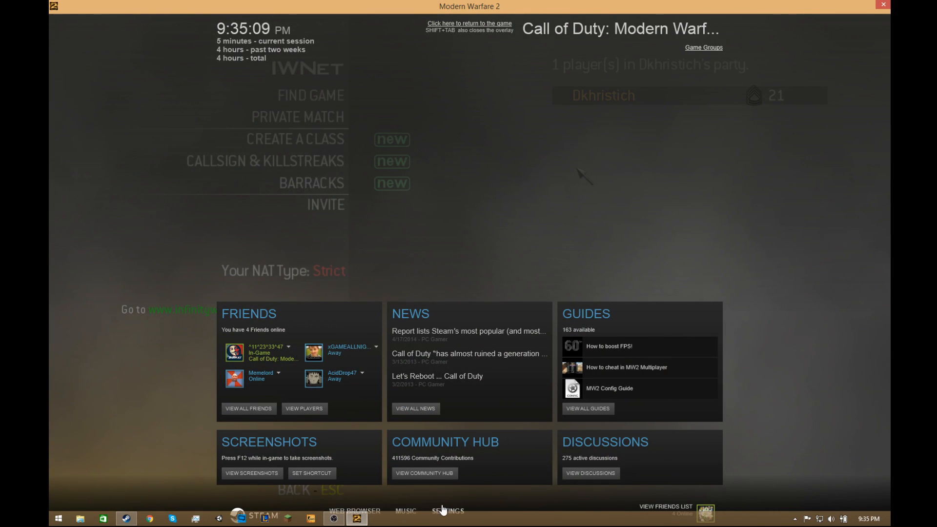
# Open Steam Settings and place the cursor inside the Friends tab profile name field
pyautogui.click(447, 511)
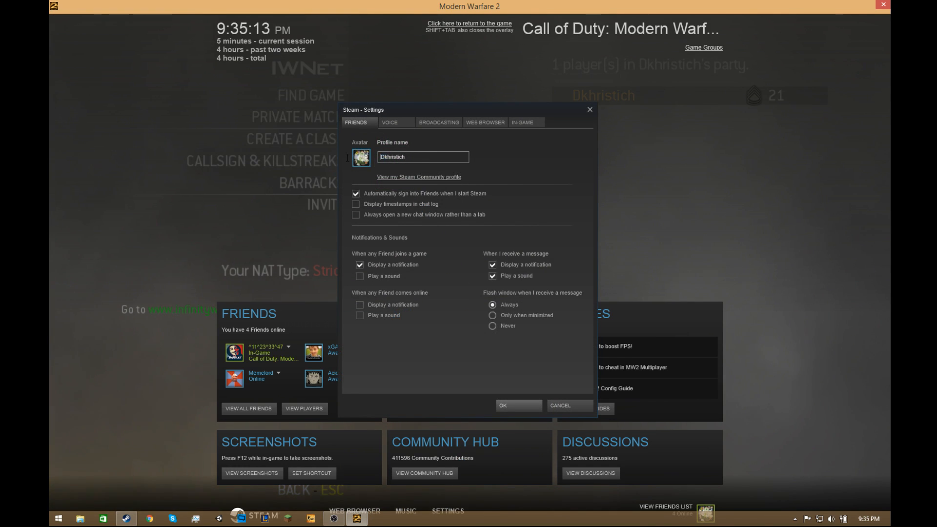
pyautogui.tripleClick(423, 156)
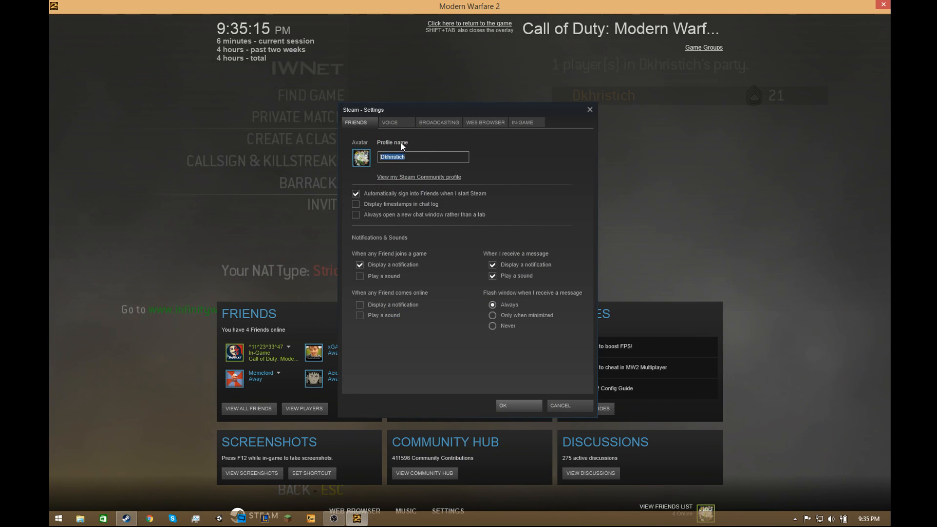
pyautogui.click(448, 170)
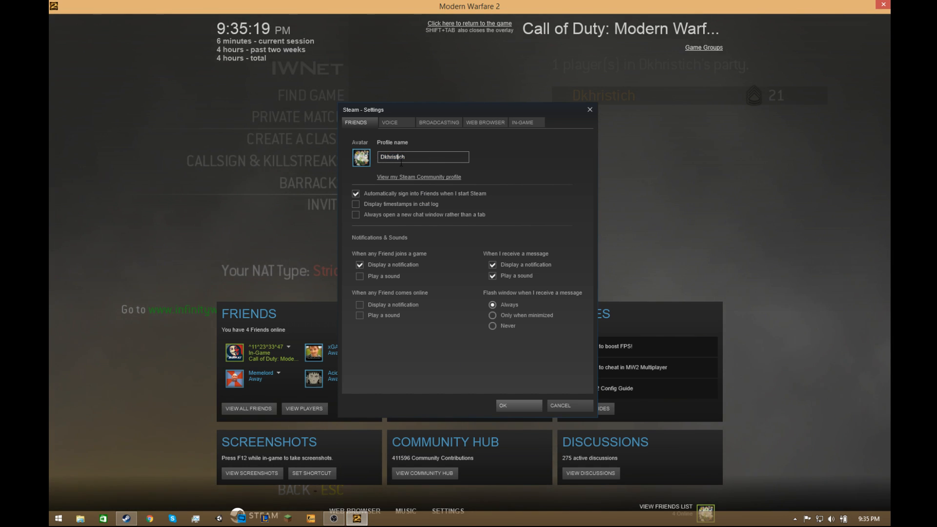
pyautogui.click(424, 157)
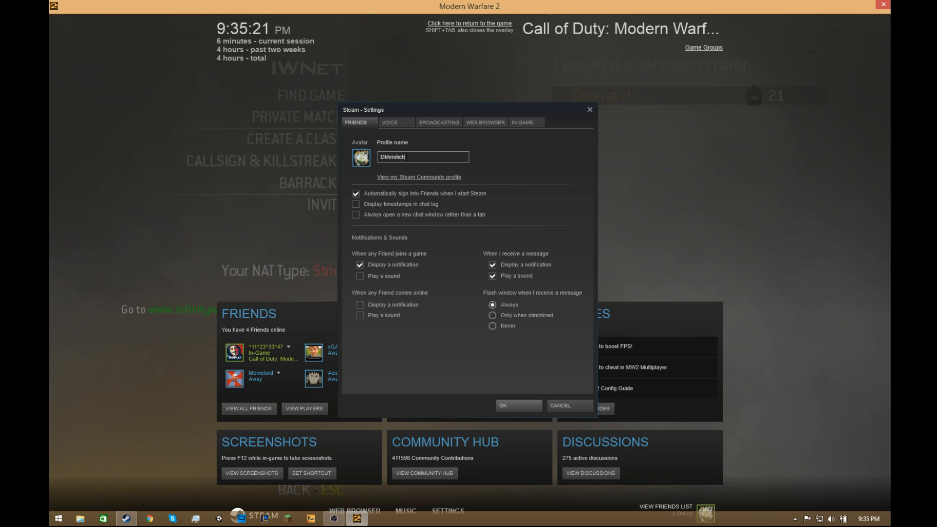
pyautogui.moveTo(394, 173)
pyautogui.write('^1D^2k^3h^4r^5')
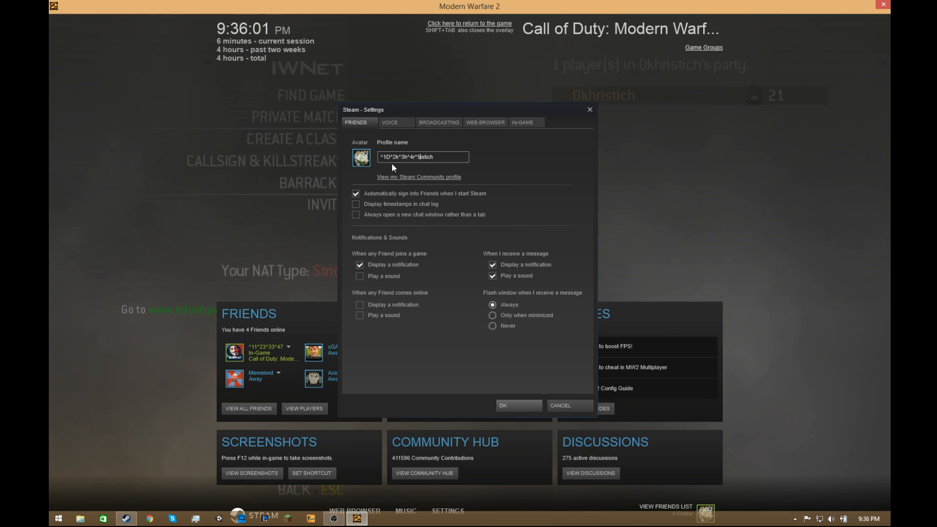
# Type ^ colour codes such as ^7 into the profile name before its letters
pyautogui.write('i^6s^')
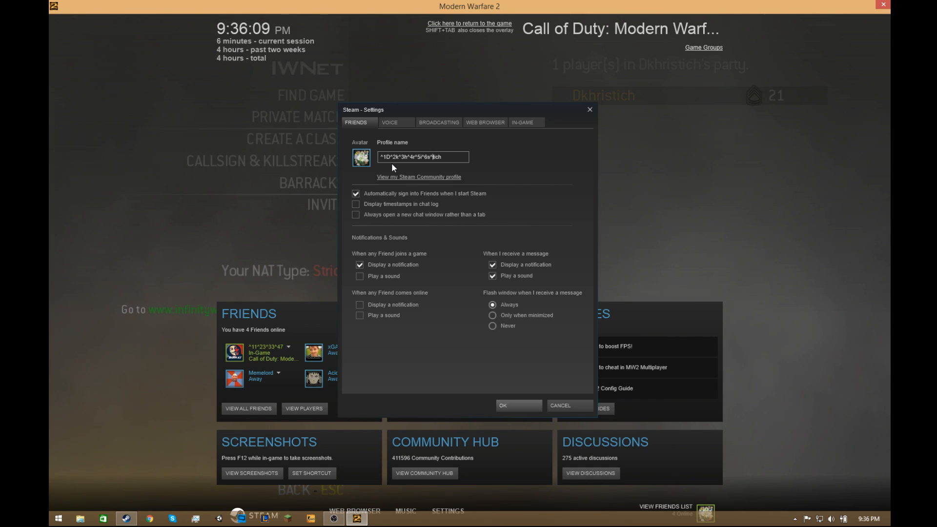
pyautogui.write('7')
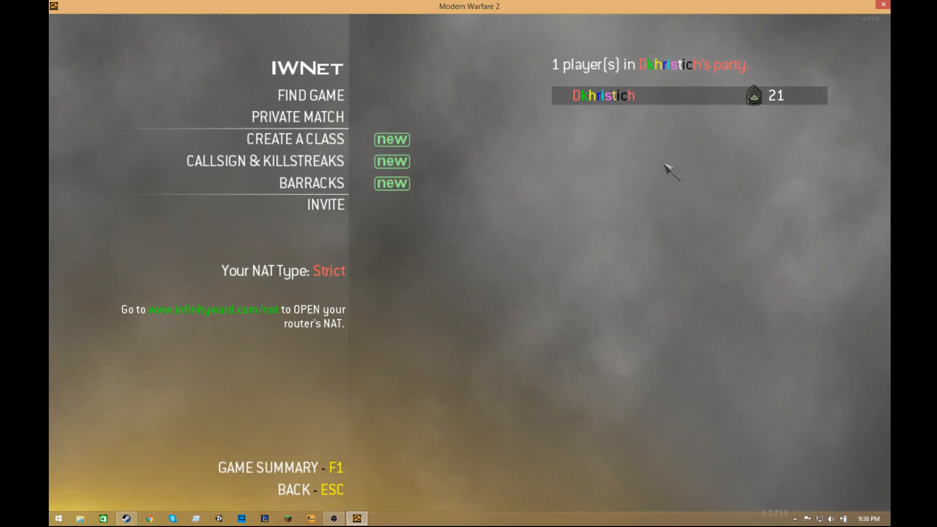
pyautogui.moveTo(625, 186)
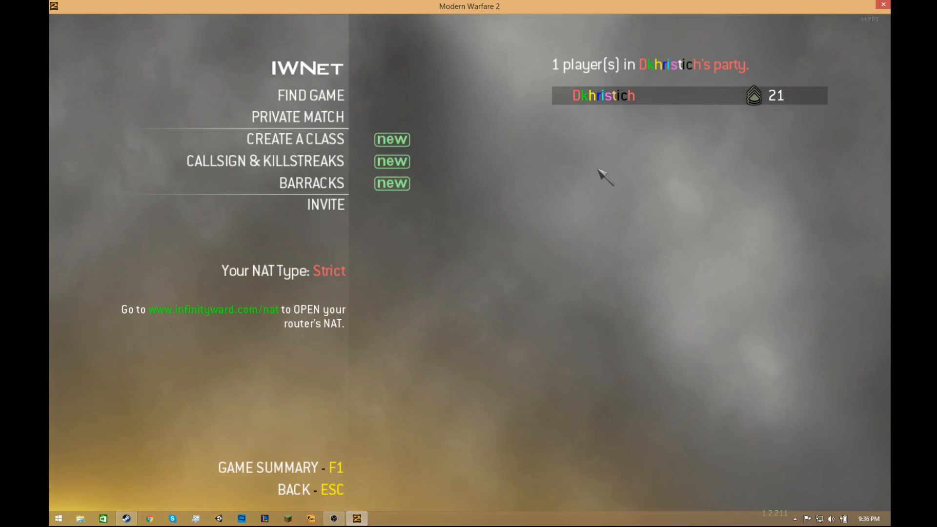
pyautogui.moveTo(433, 251)
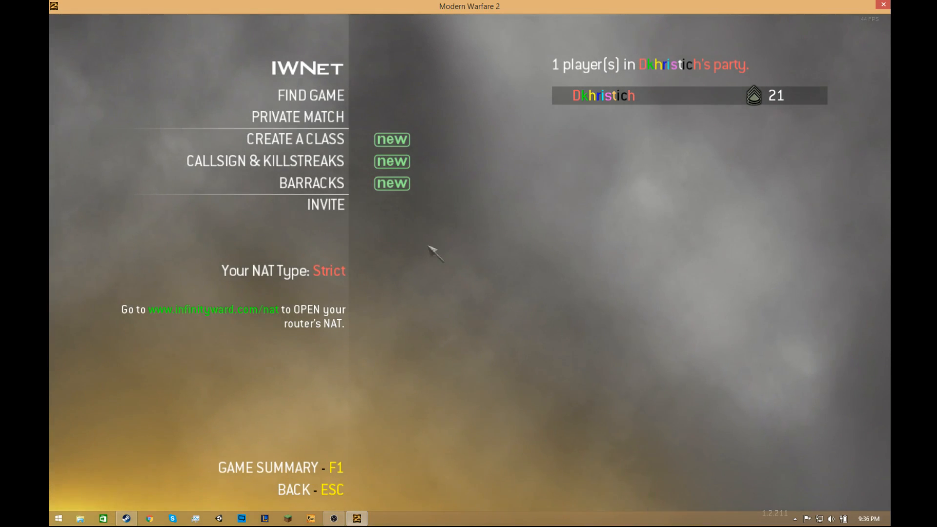